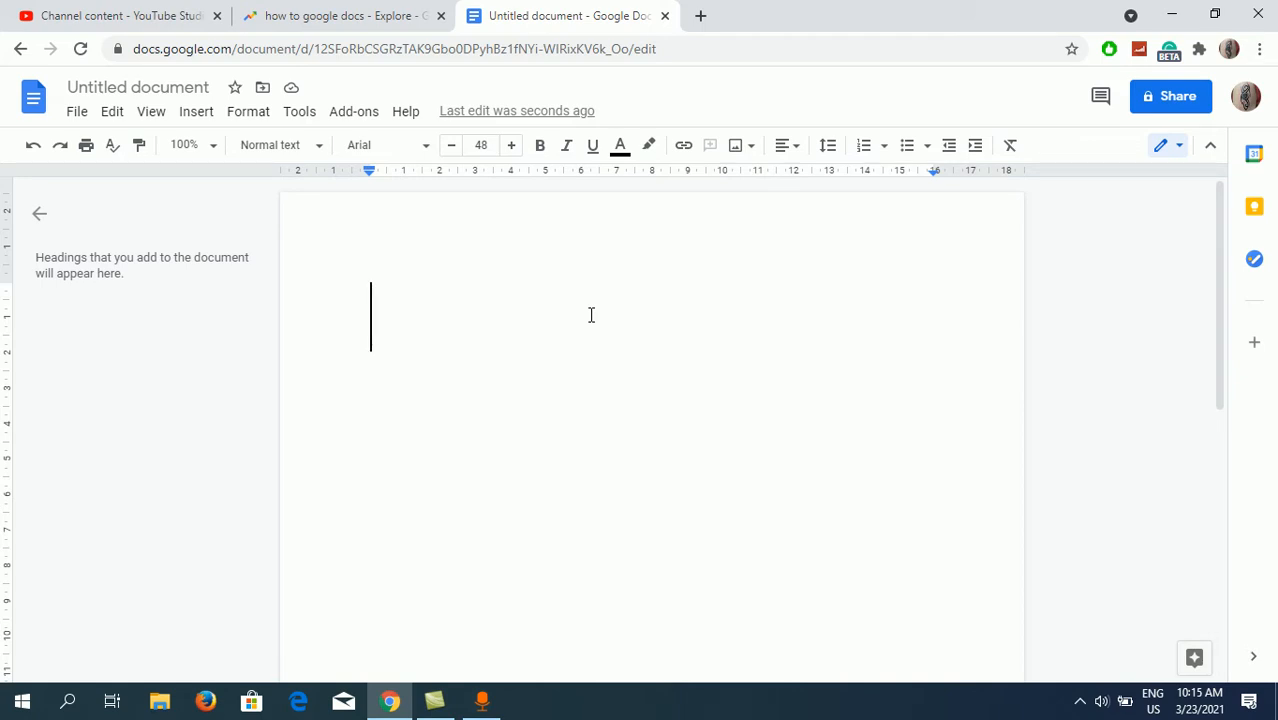
Type the base number 2 as the first character of the blank document.
{"action": "type", "text": "2"}
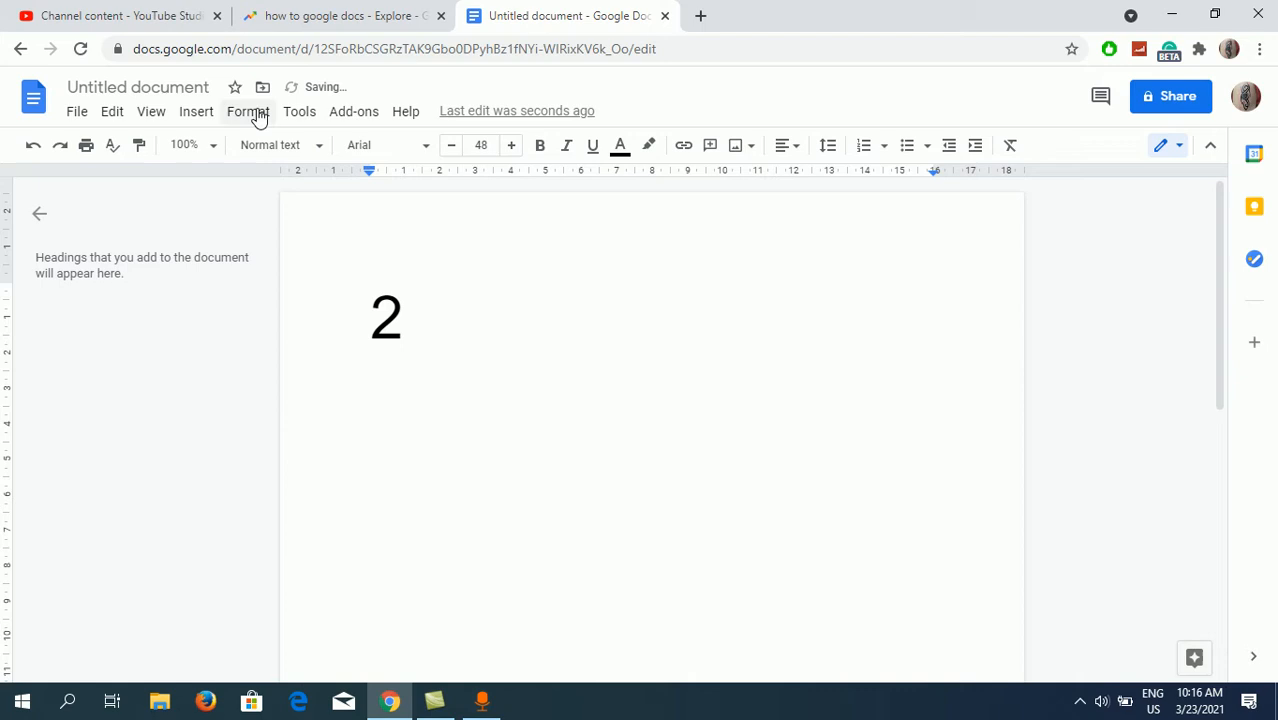
Bring up the Format > Text options to turn on superscript after the 2.
{"action": "left_click", "coordinate": [248, 111]}
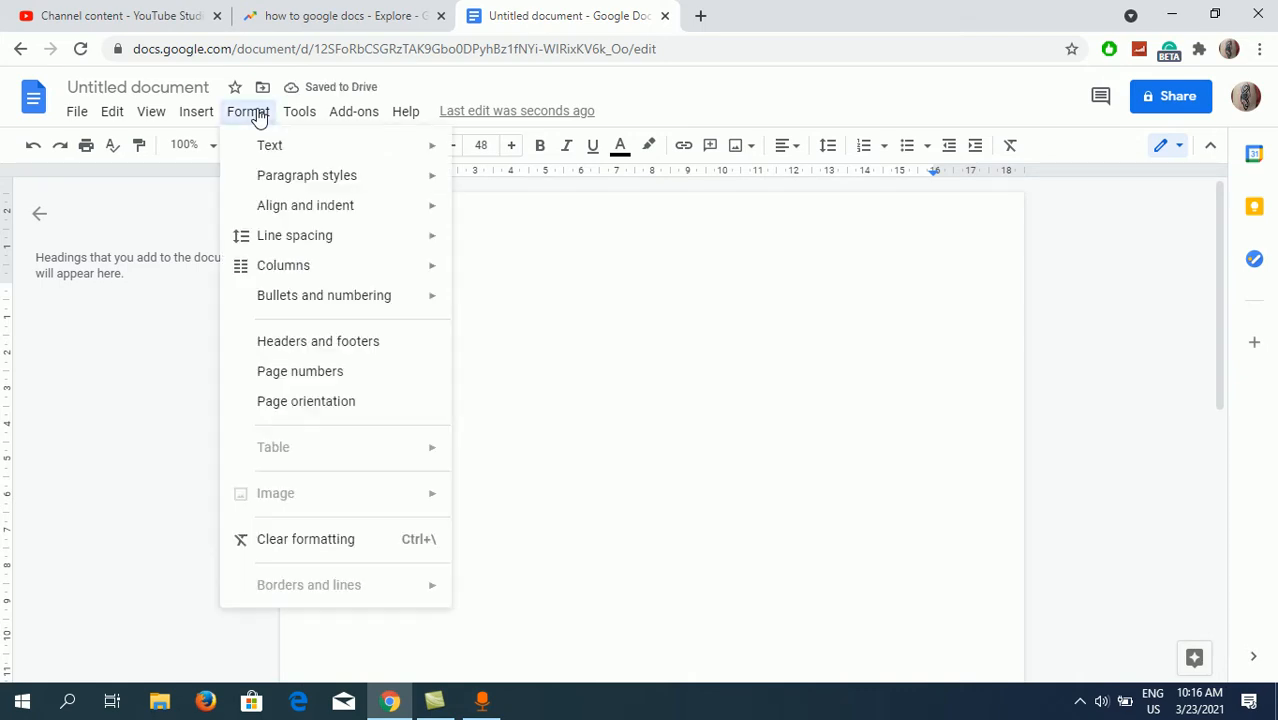
{"action": "left_click", "coordinate": [269, 145]}
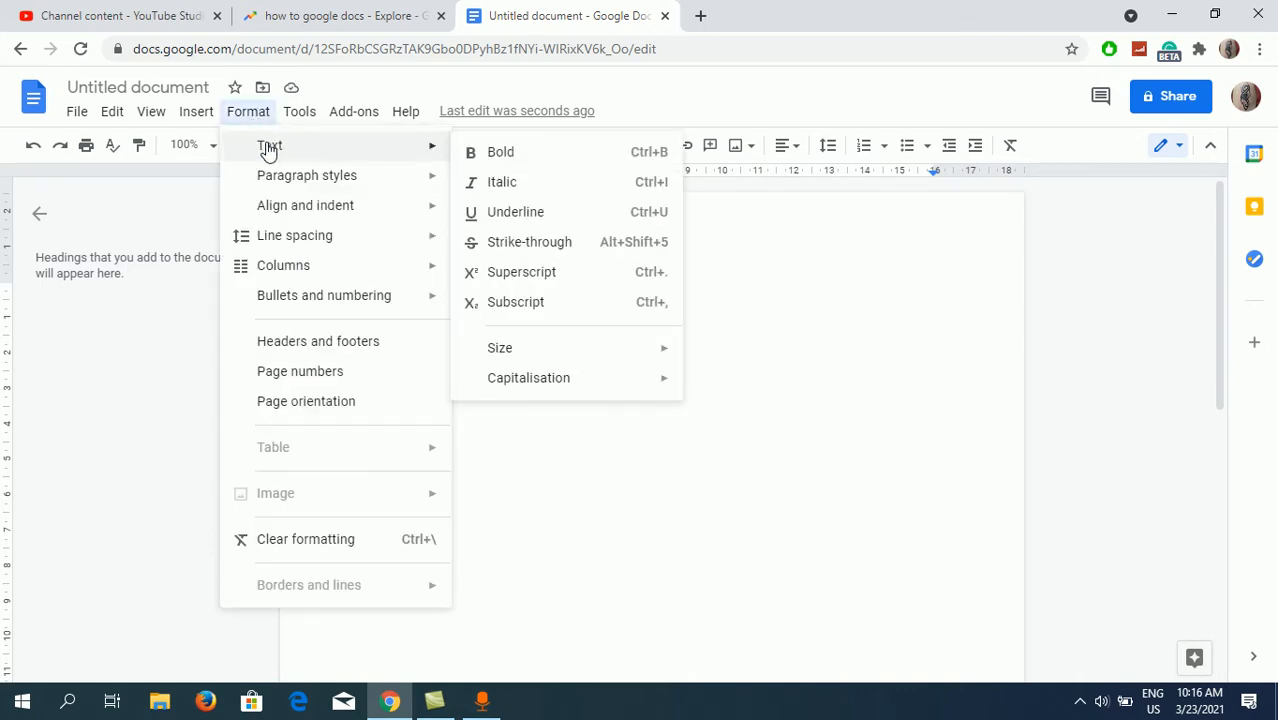
{"action": "mouse_move", "coordinate": [593, 217]}
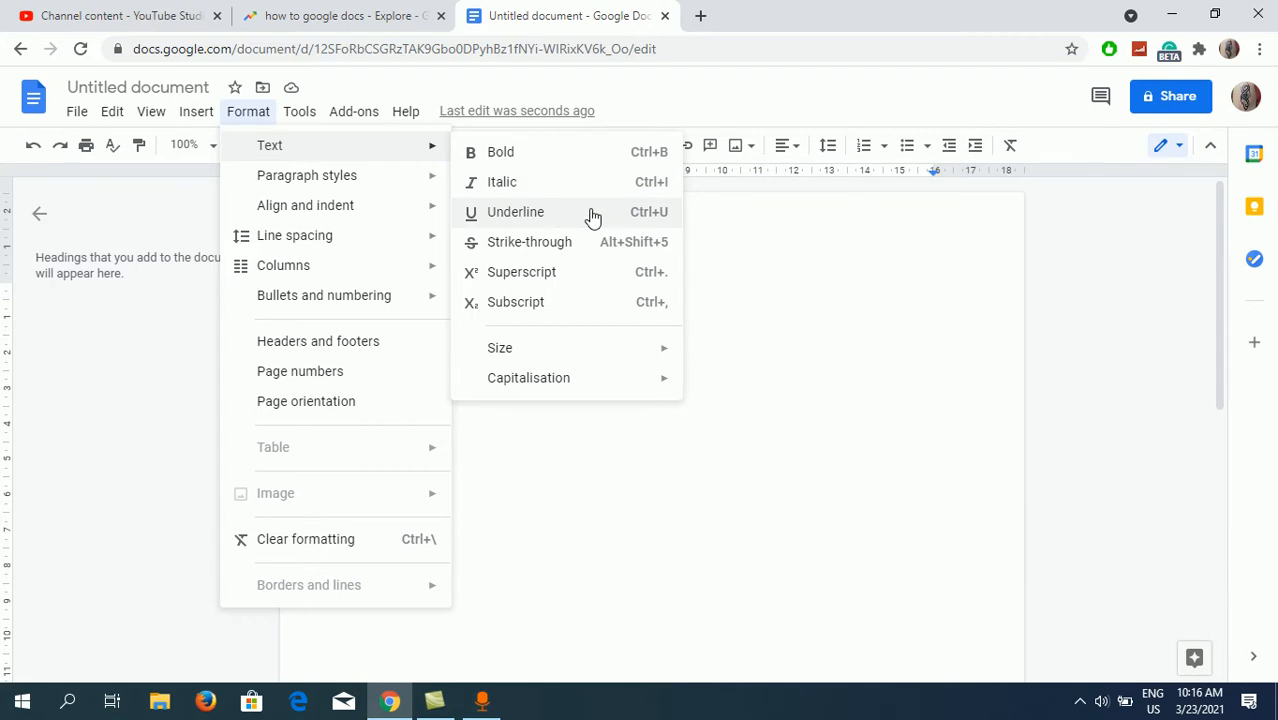
{"action": "mouse_move", "coordinate": [549, 278]}
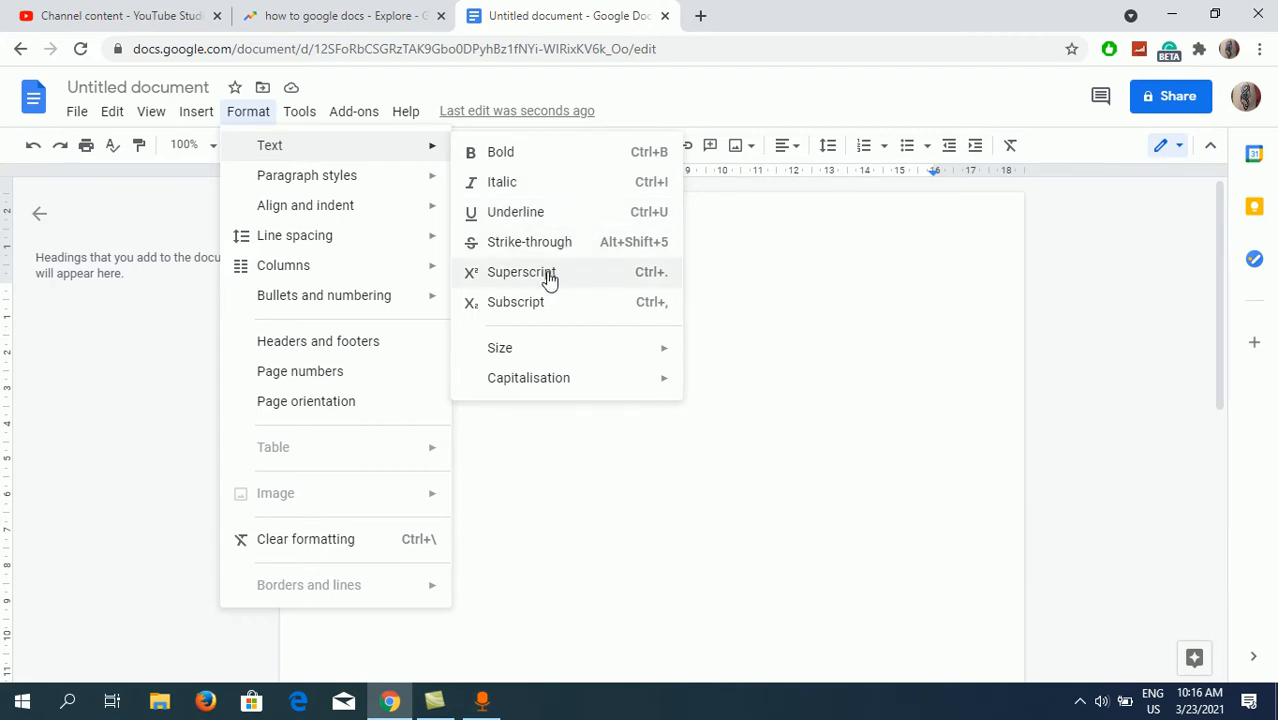
{"action": "mouse_move", "coordinate": [577, 278]}
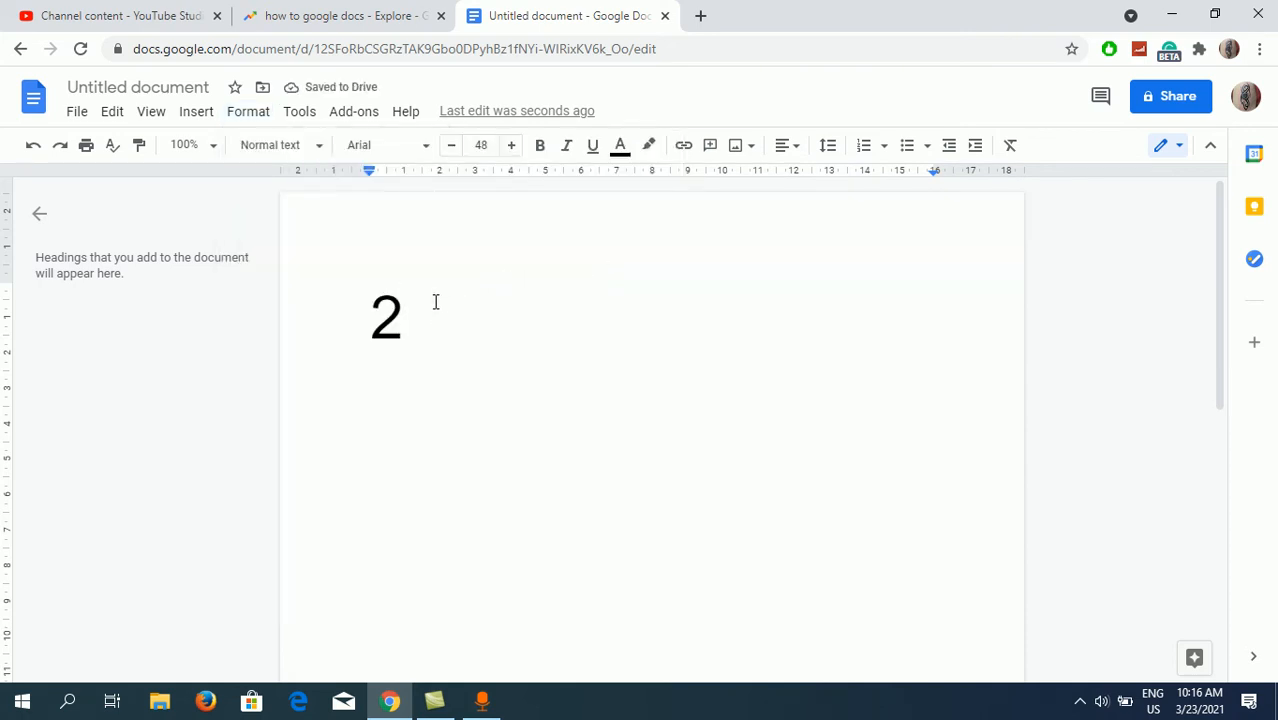
Enter the raised exponent 3, removing the stray superscript plus sign.
{"action": "type", "text": "3"}
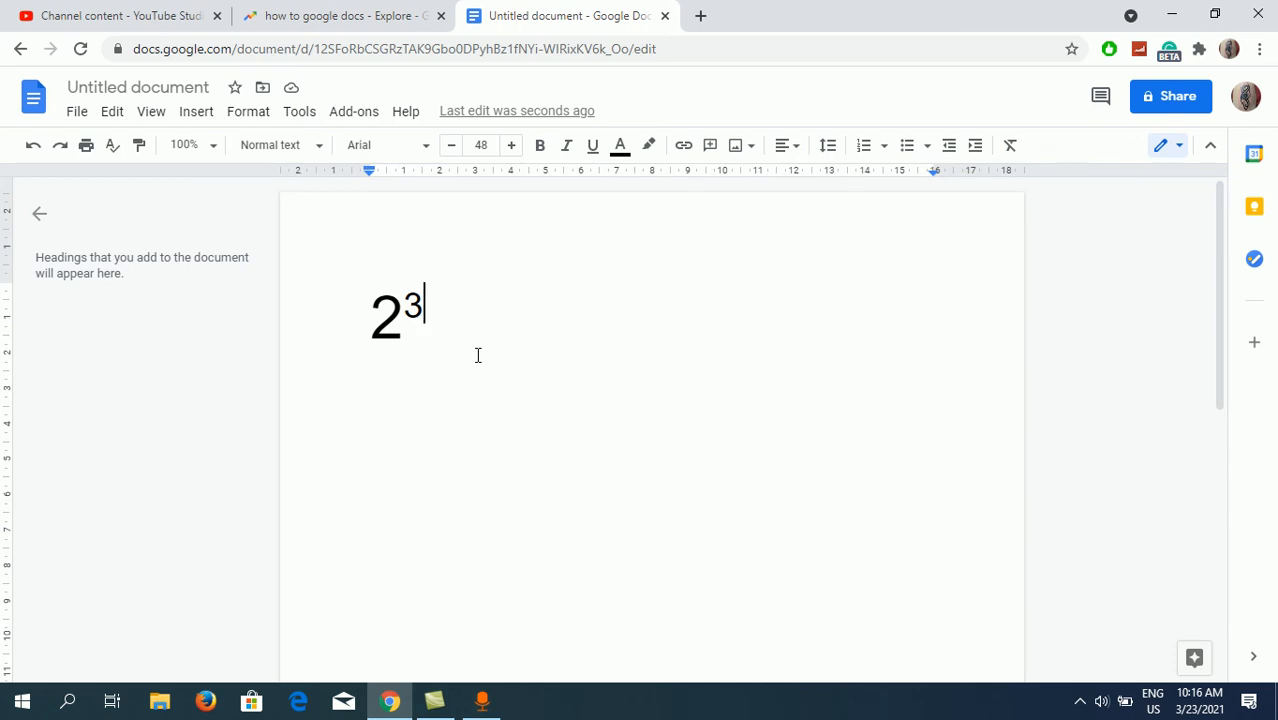
{"action": "type", "text": "+"}
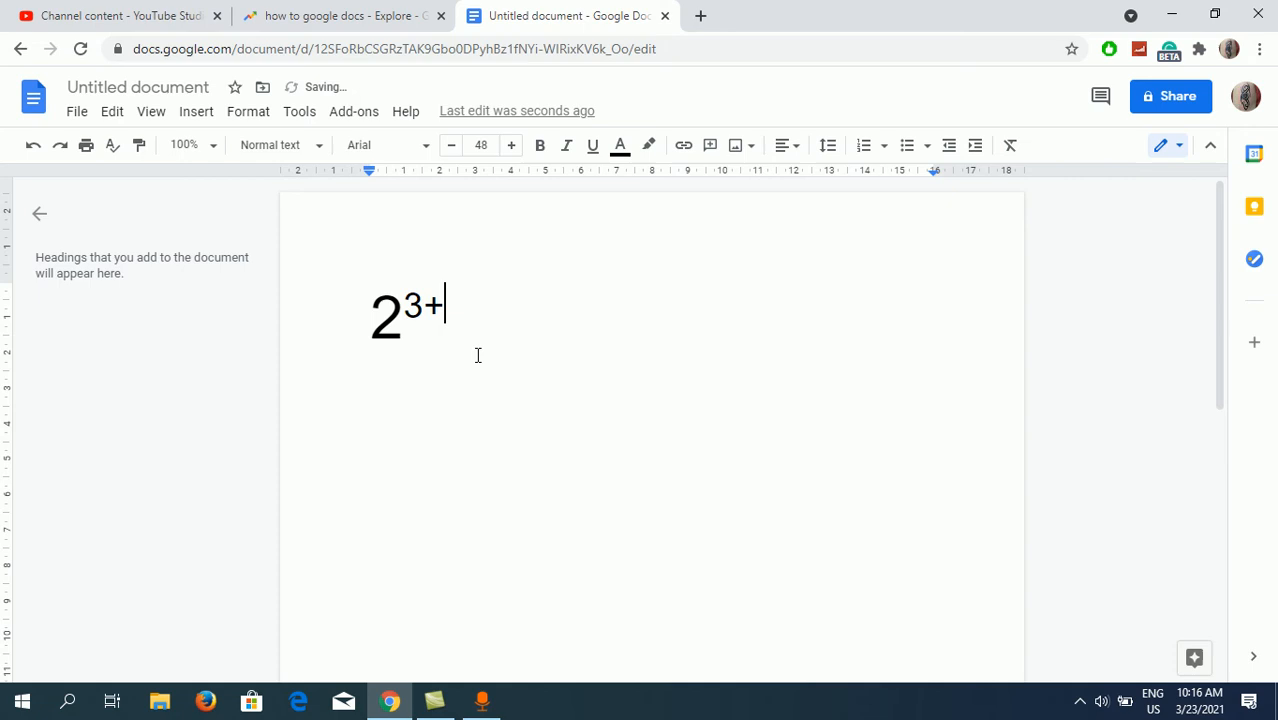
{"action": "key", "text": "backspace"}
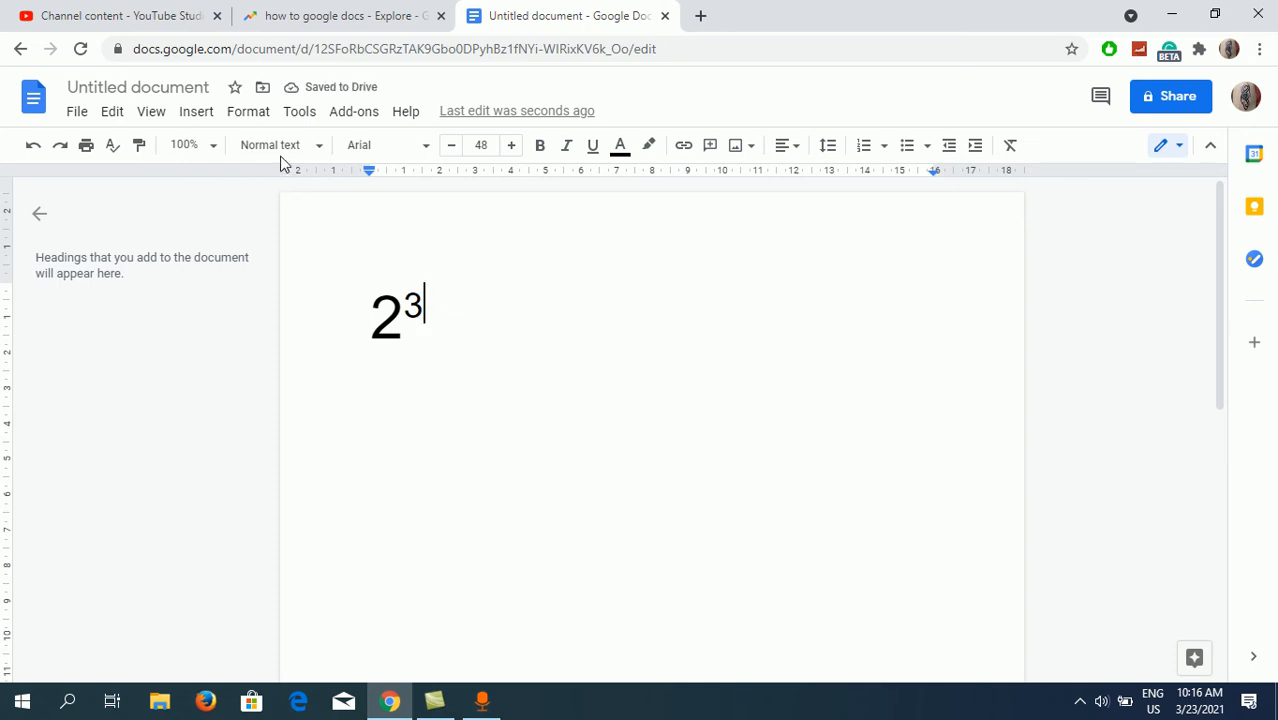
Turn superscript off and add ' + 4' in normal-size text.
{"action": "left_click", "coordinate": [248, 111]}
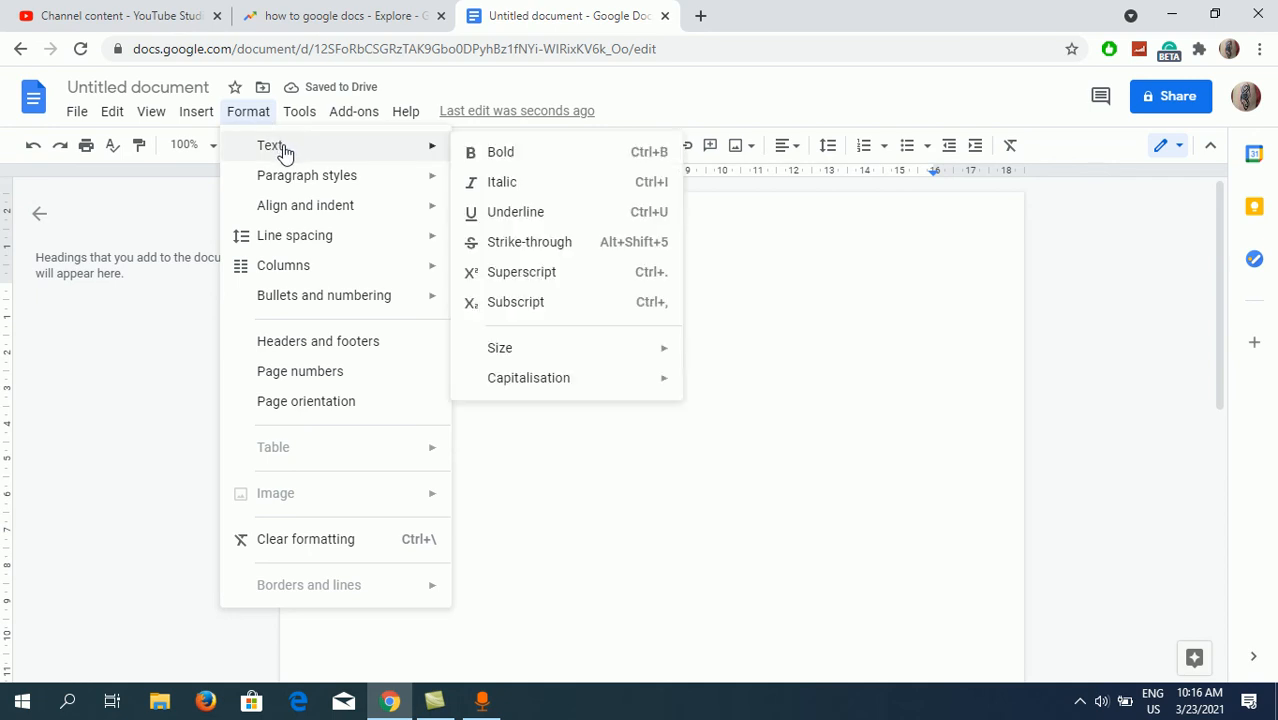
{"action": "mouse_move", "coordinate": [521, 271]}
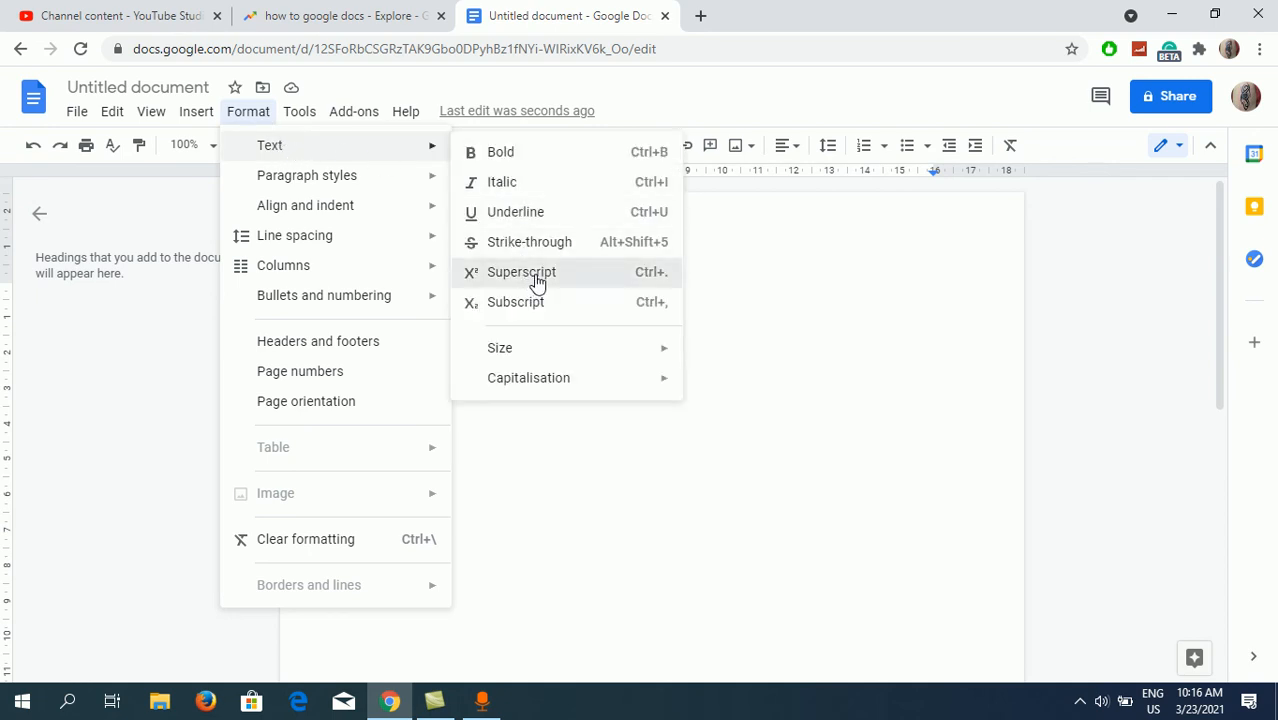
{"action": "left_click", "coordinate": [521, 272]}
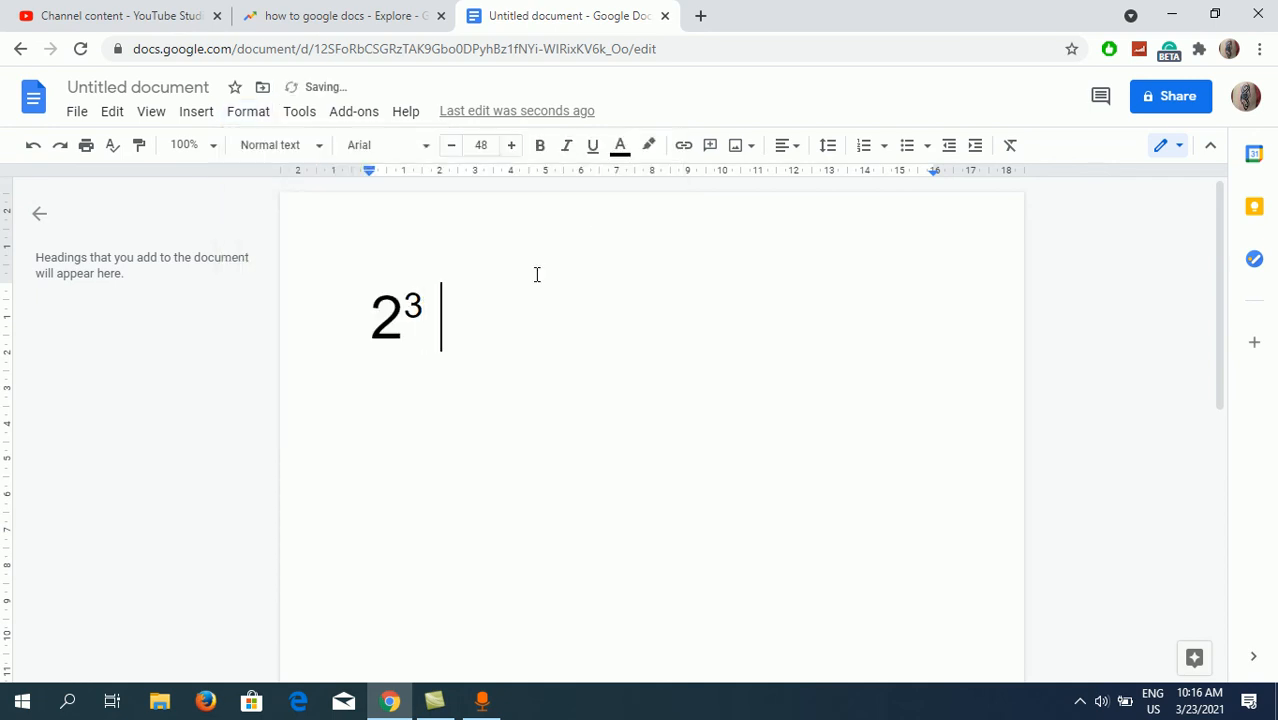
{"action": "type", "text": "+ 4"}
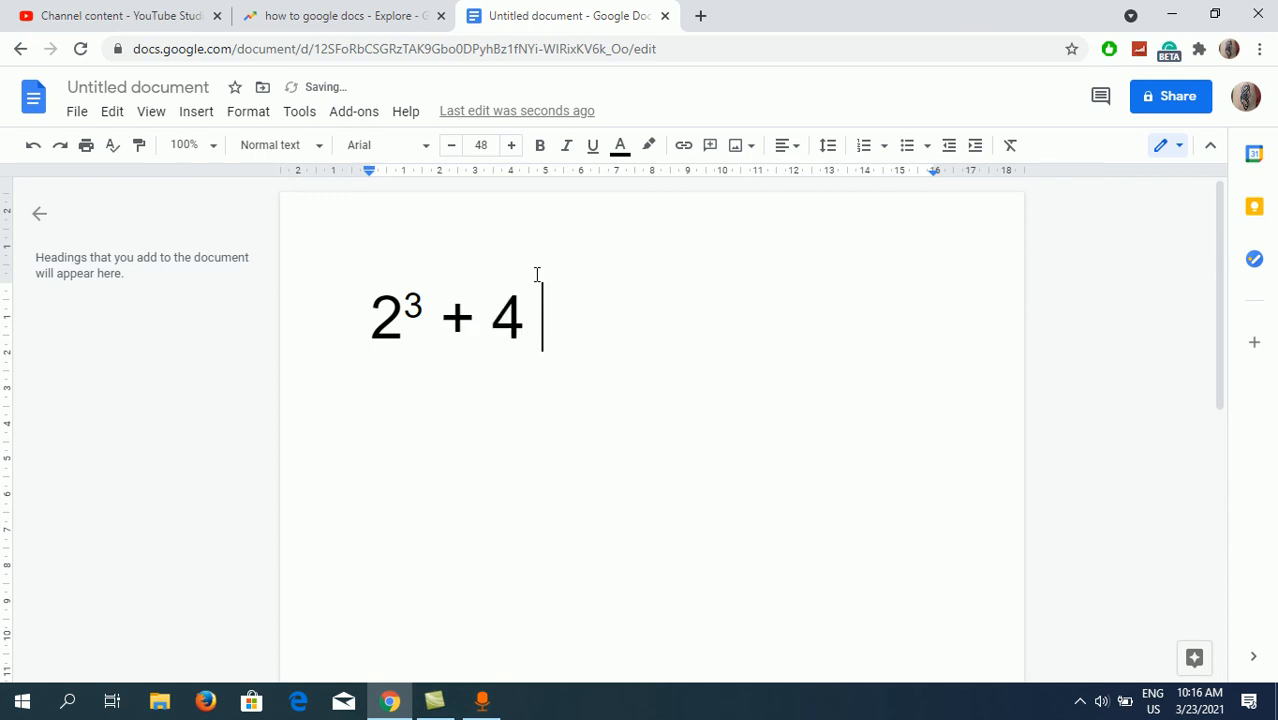